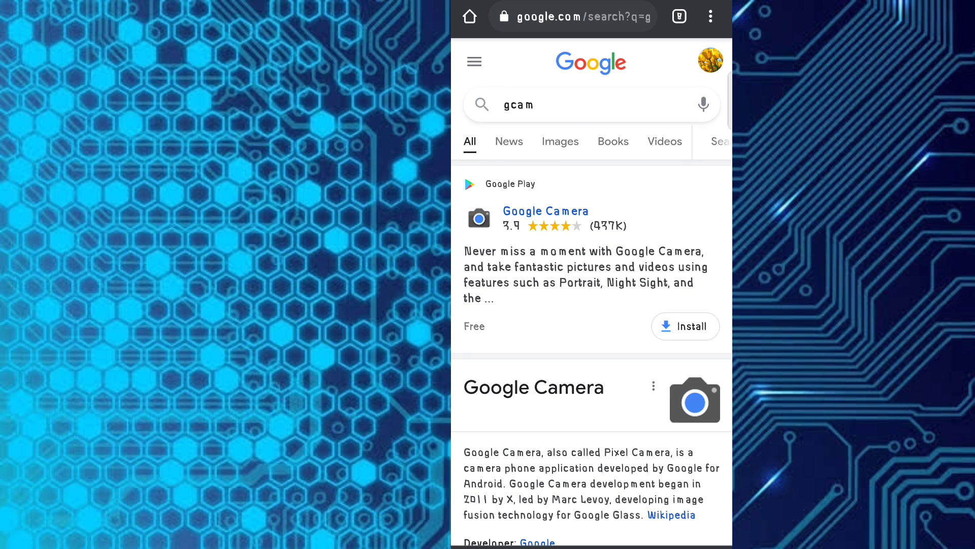
- View the Google Camera Play Store listing, then return to the gcam search results
scroll(down, 3)
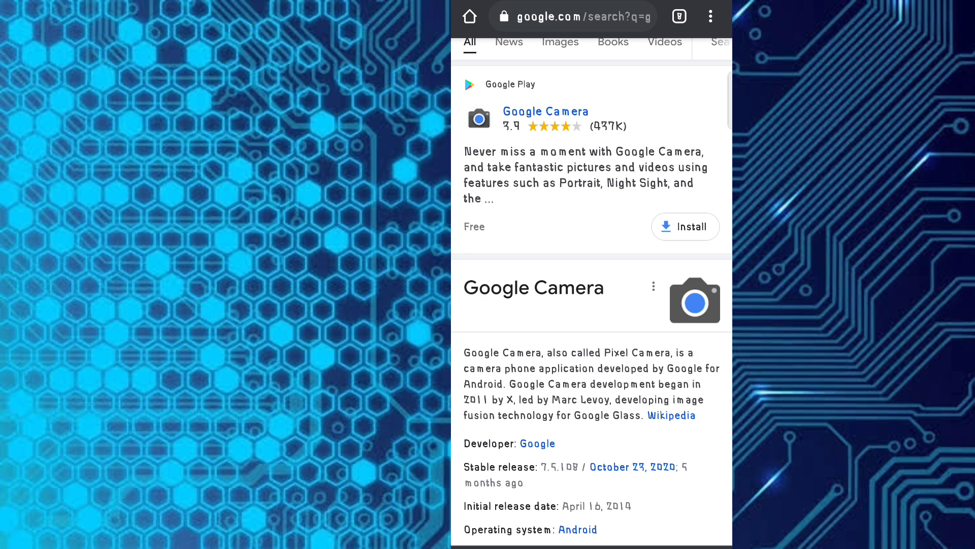
scroll(up, 3)
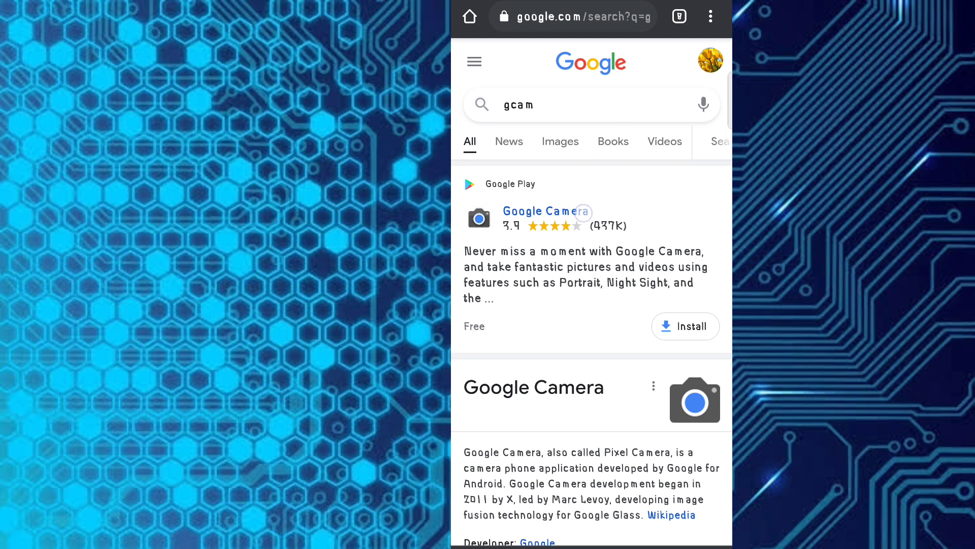
click(546, 211)
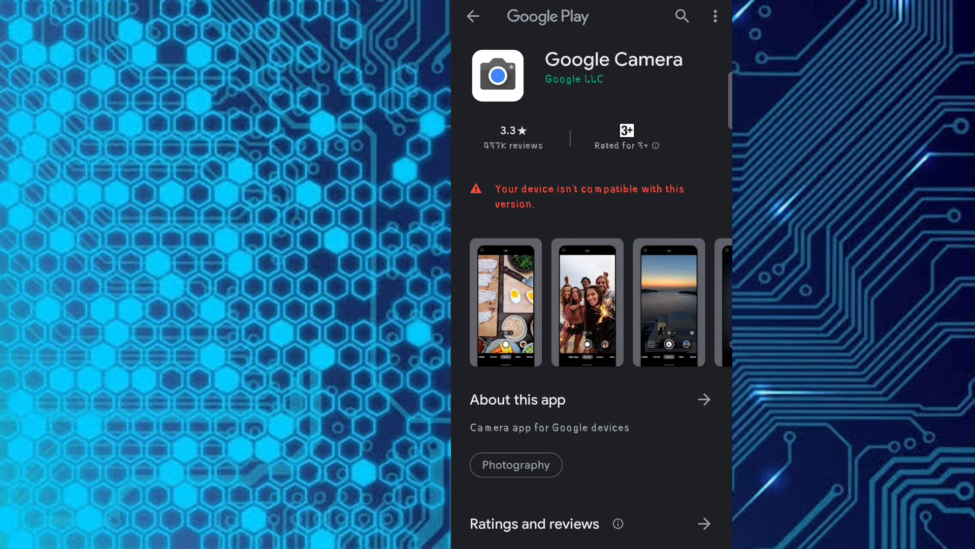
click(472, 17)
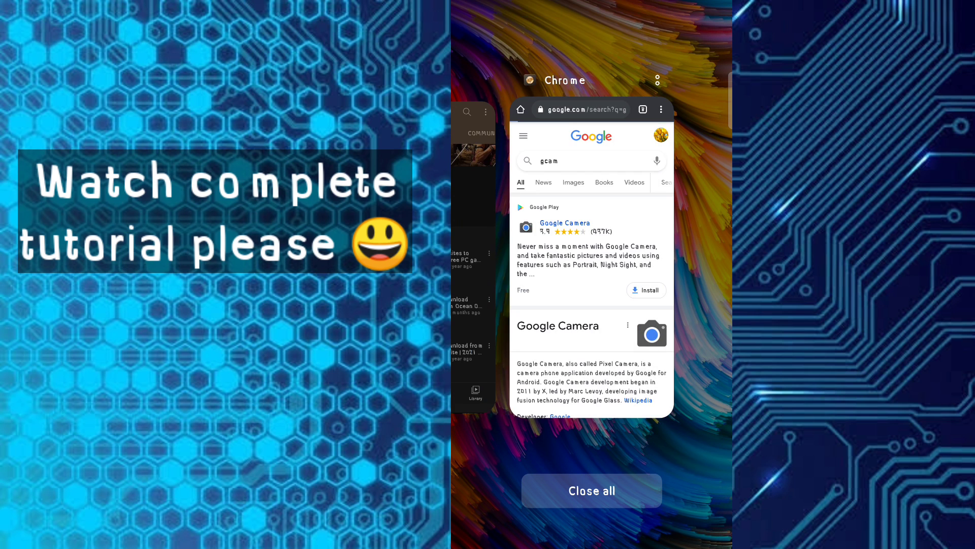
click(590, 249)
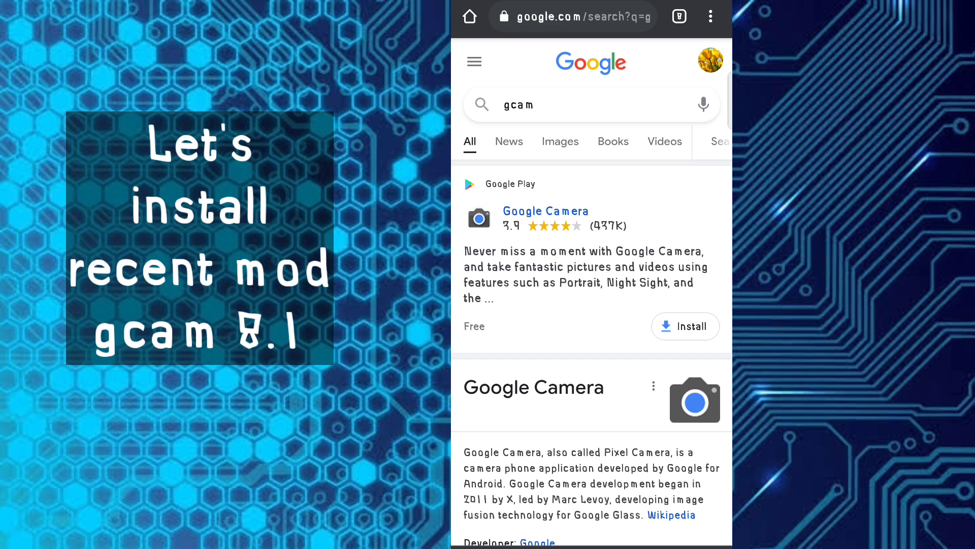
- Switch to the GCam Hub tab listing the MGC_8.1.101_A9_GVr download variants
click(679, 16)
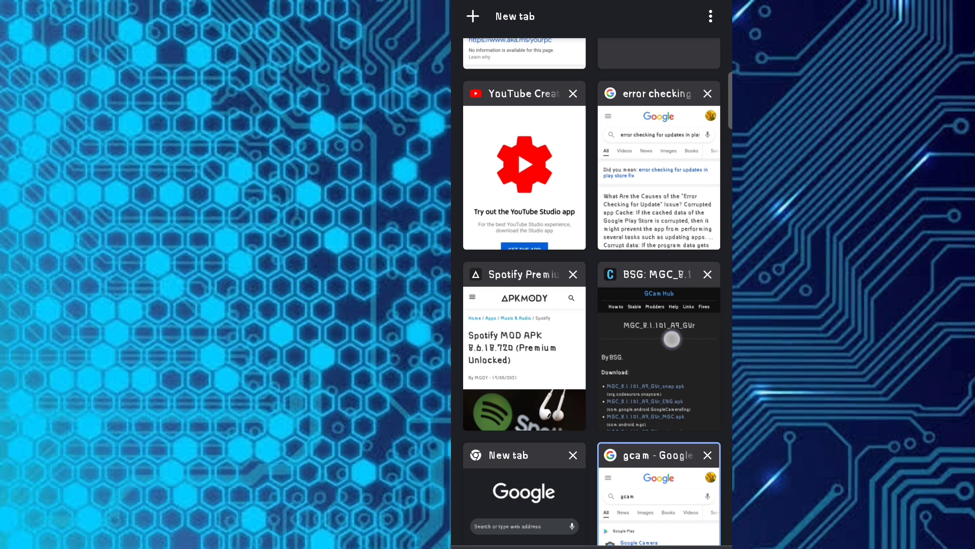
click(653, 342)
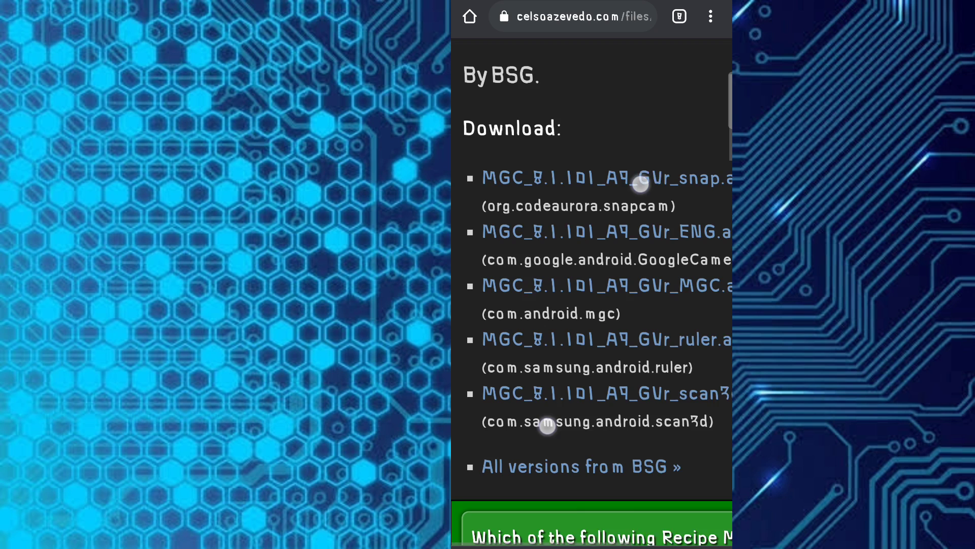
scroll(up, 3)
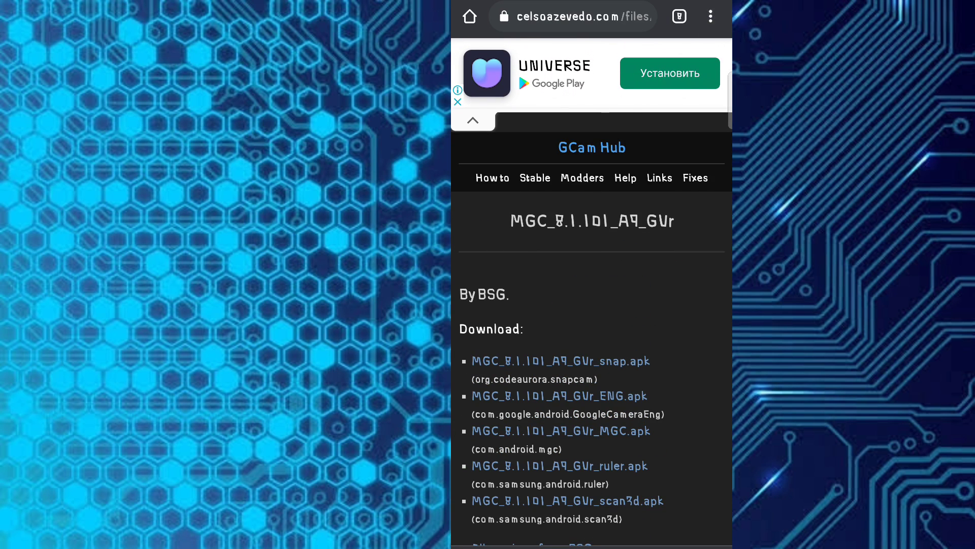
click(711, 17)
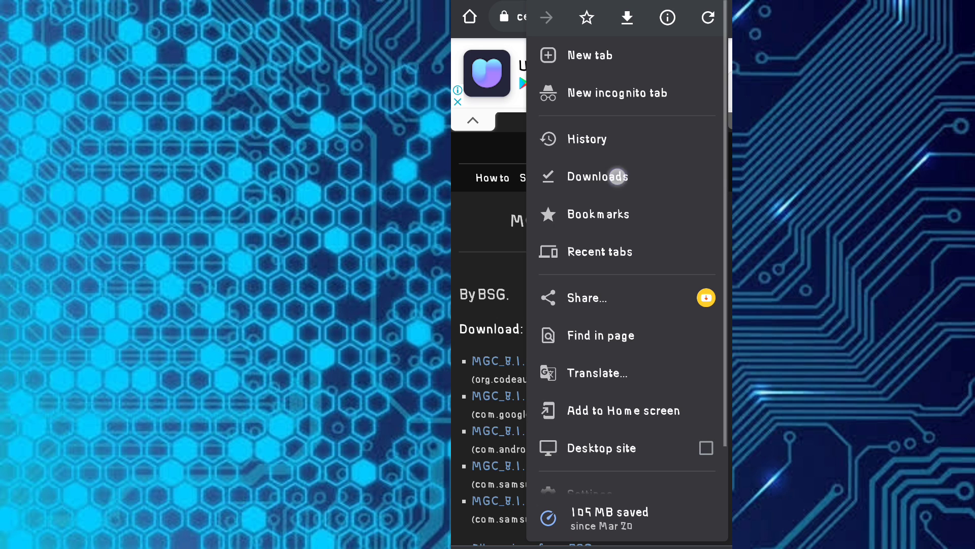
- Install MGC_8.1.101_A9_GVr_ENG.apk from Chrome's Downloads list and dismiss the installed notice
click(599, 177)
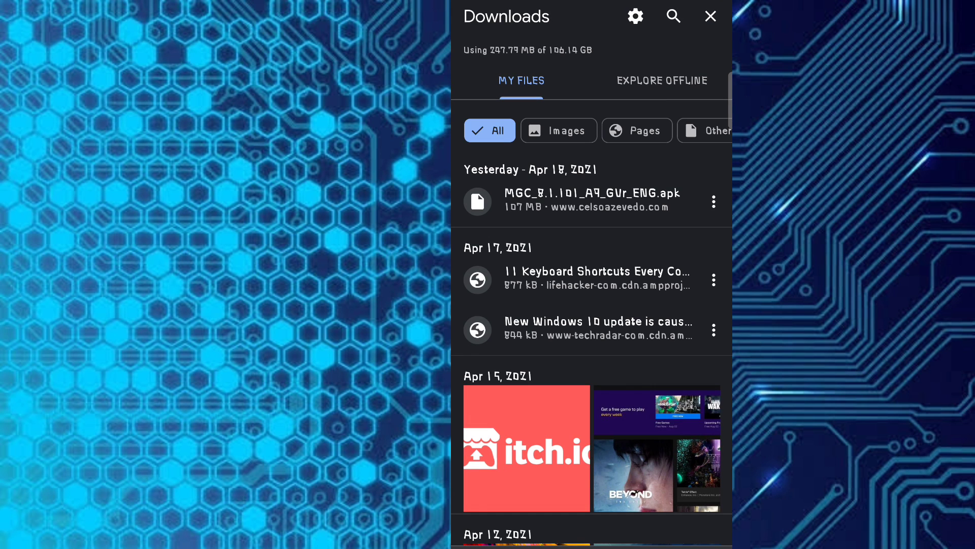
click(591, 201)
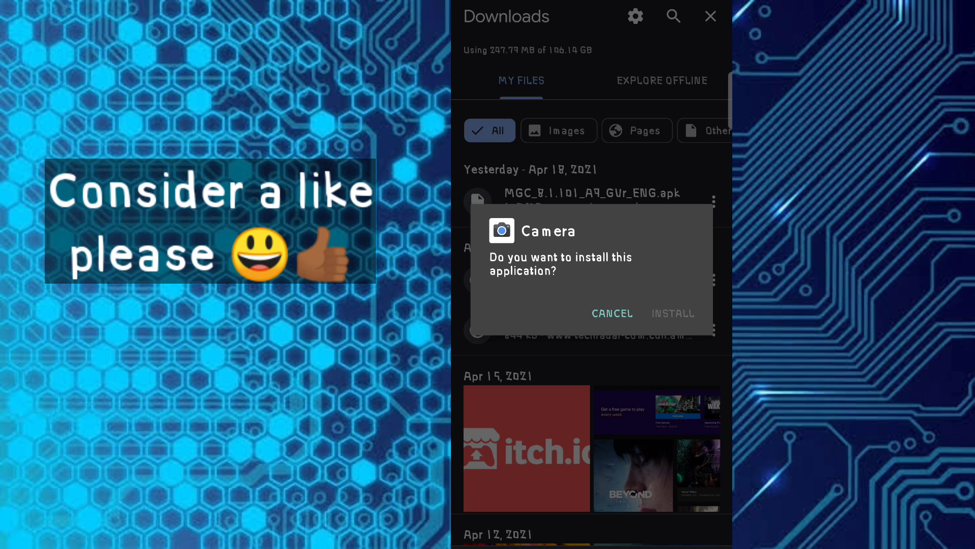
click(673, 313)
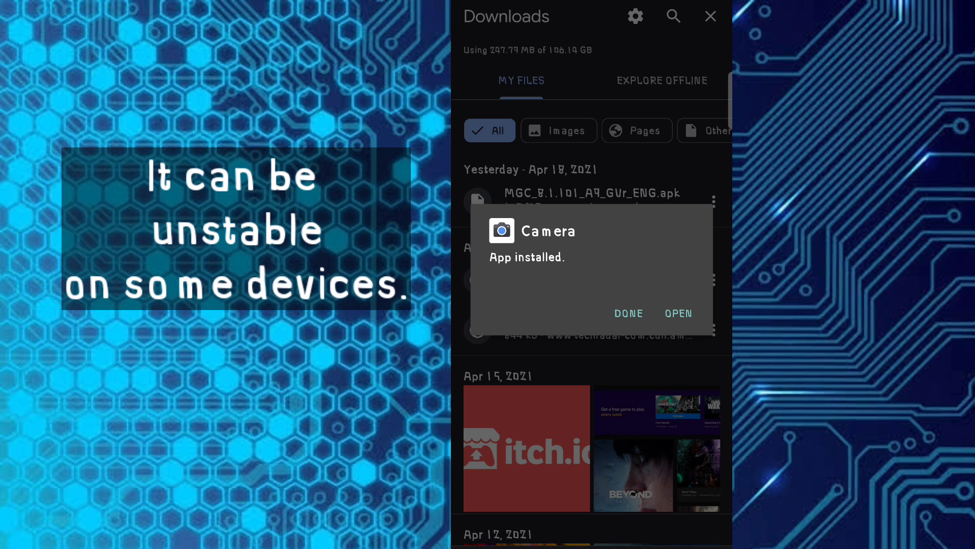
click(629, 313)
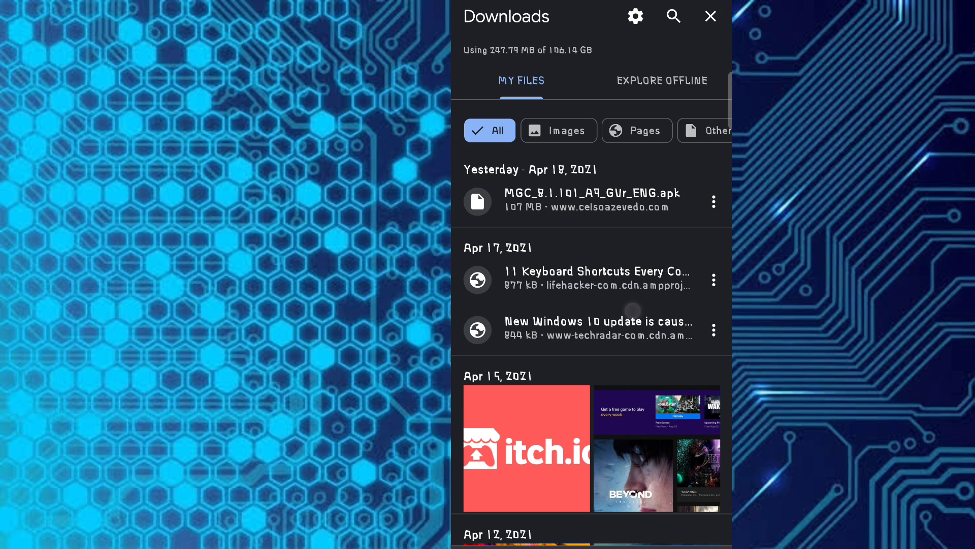
- Launch Camera from the home screen and allow camera, location-while-using, and file access
click(711, 17)
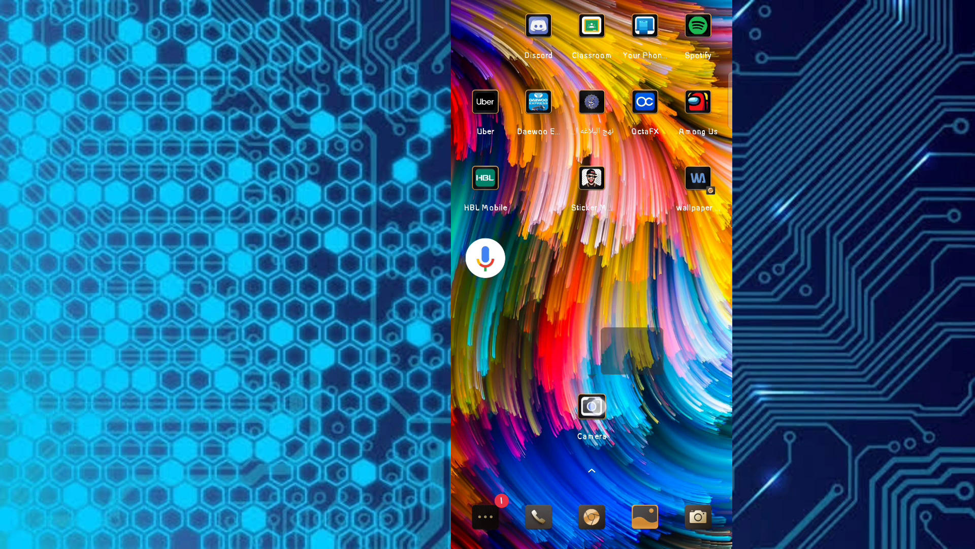
click(591, 407)
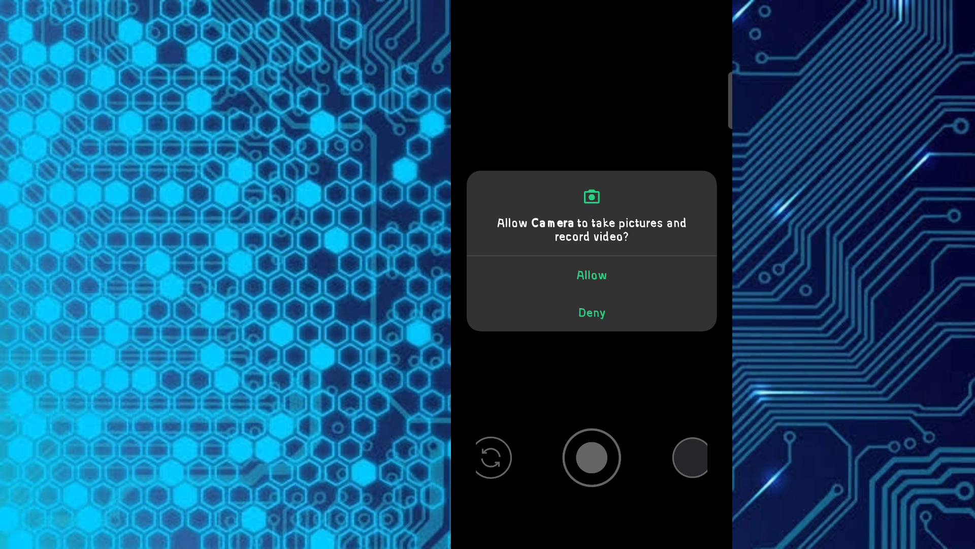
click(590, 275)
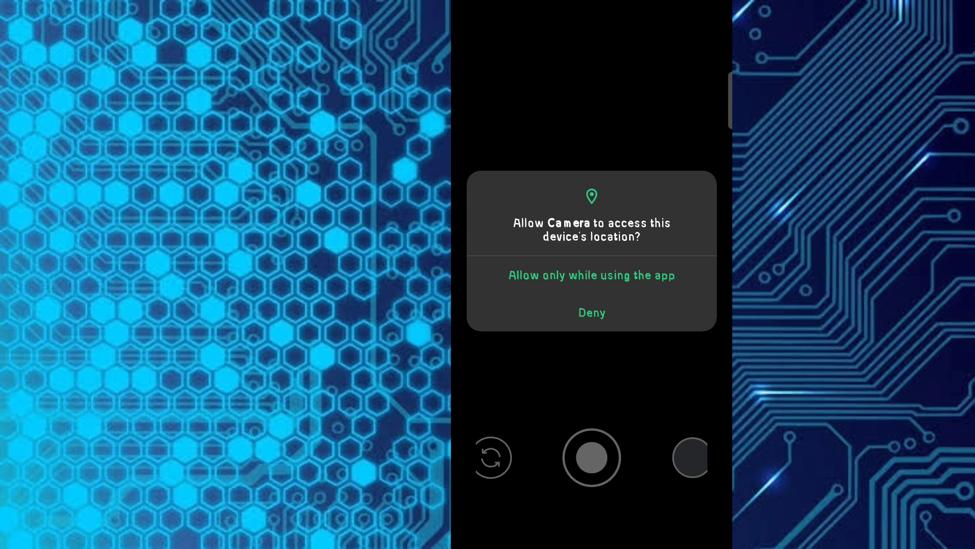
click(591, 275)
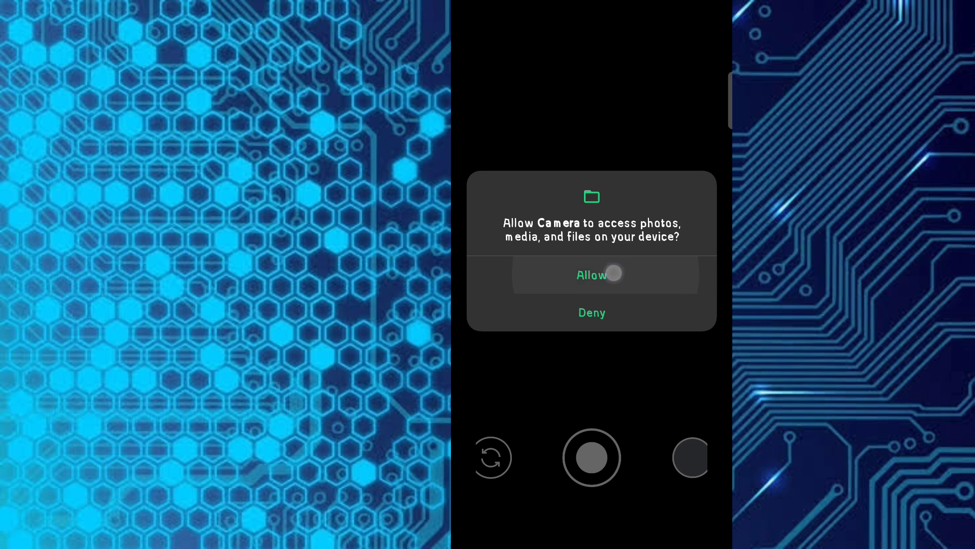
click(591, 275)
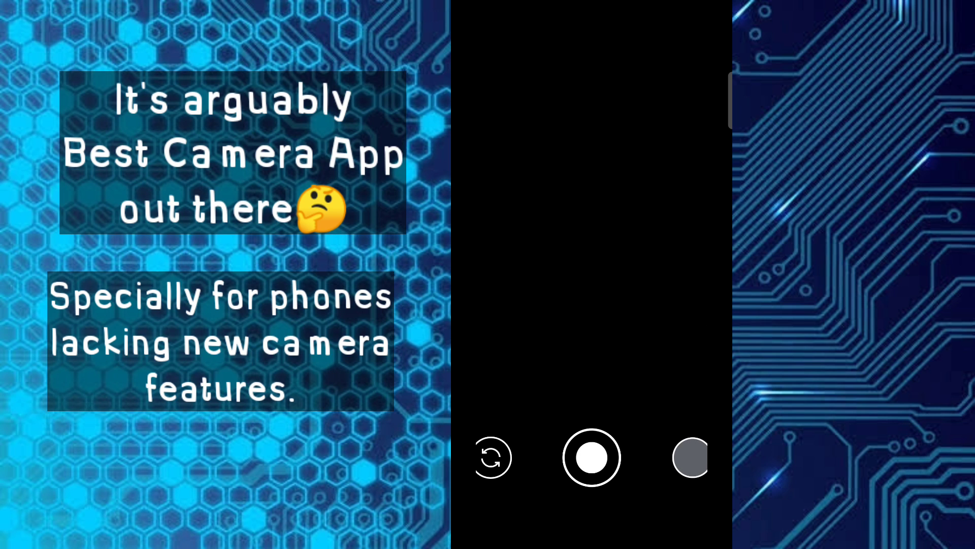
- Dismiss the 'Turned on by default' card, then switch through Video to Night Sight
click(591, 19)
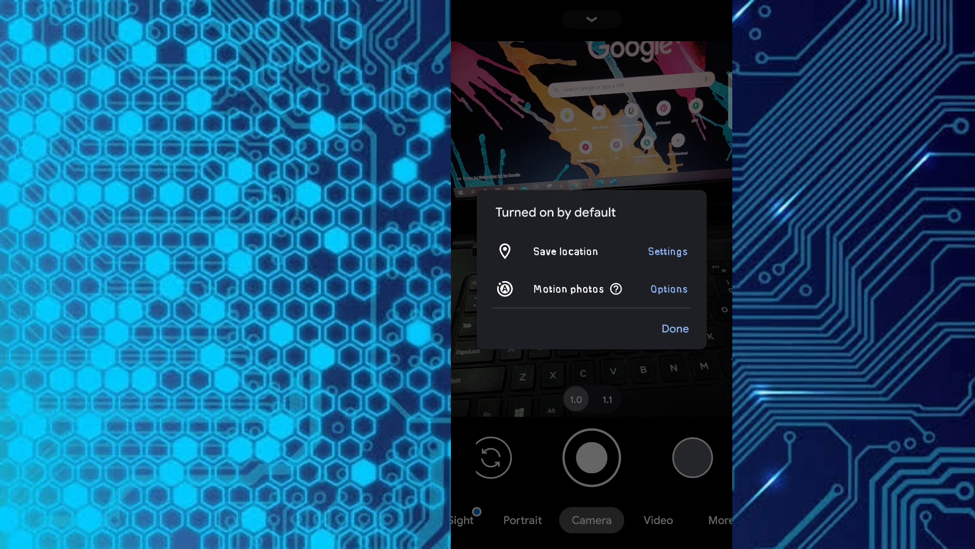
click(674, 329)
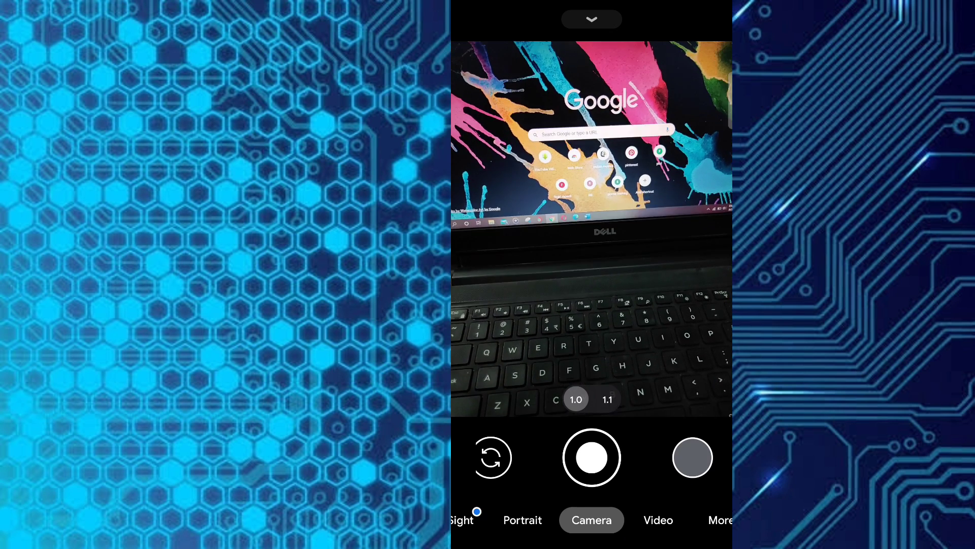
click(657, 520)
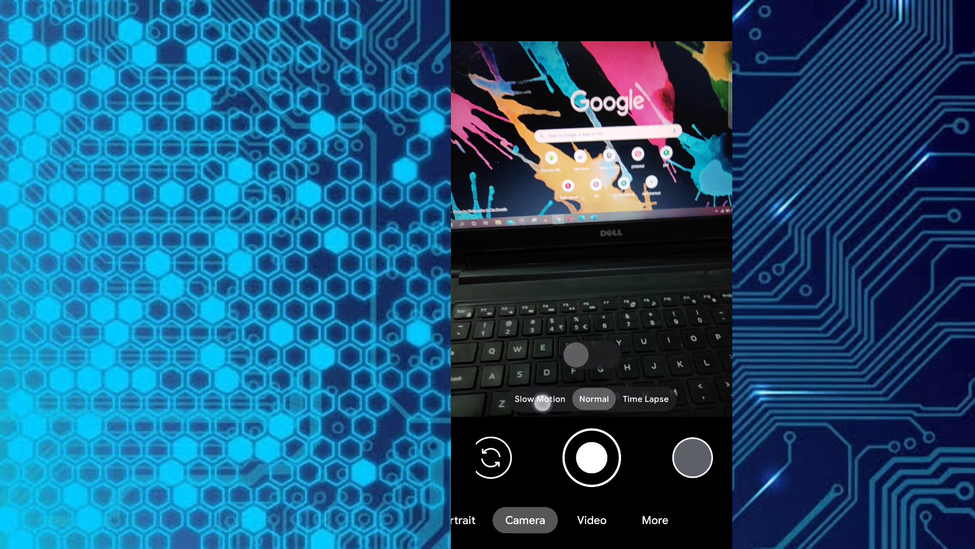
click(591, 519)
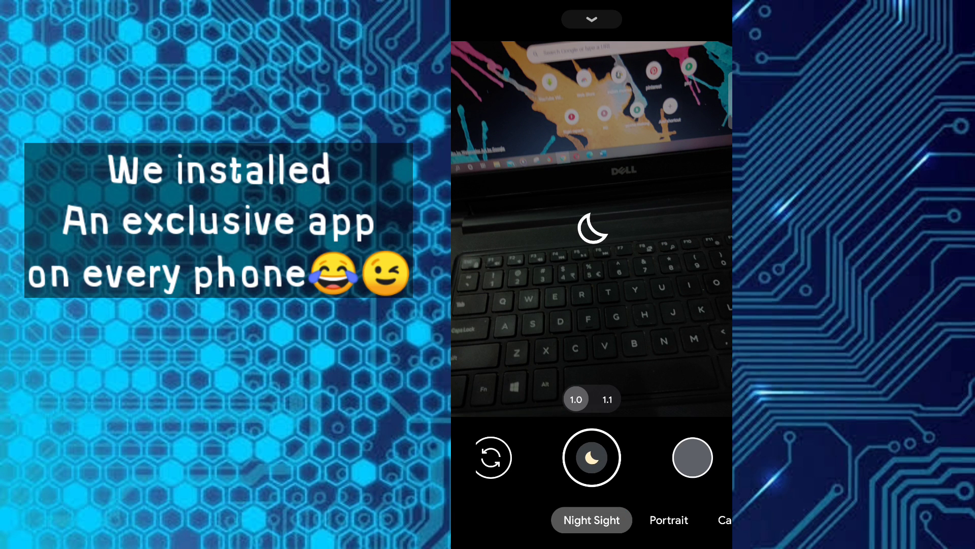
- Switch to Portrait, then Video, then reveal the Panorama, Photo Sphere and Lens modes
click(669, 519)
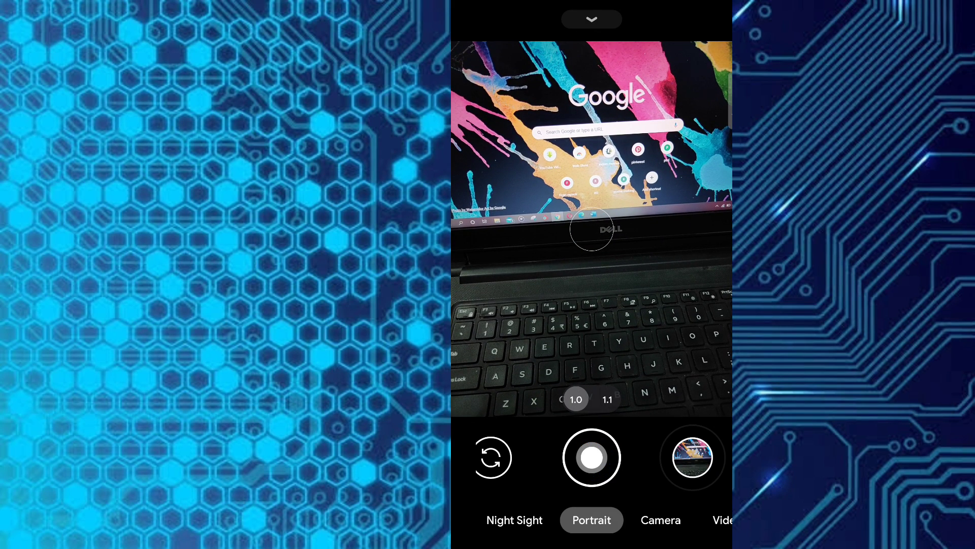
click(591, 457)
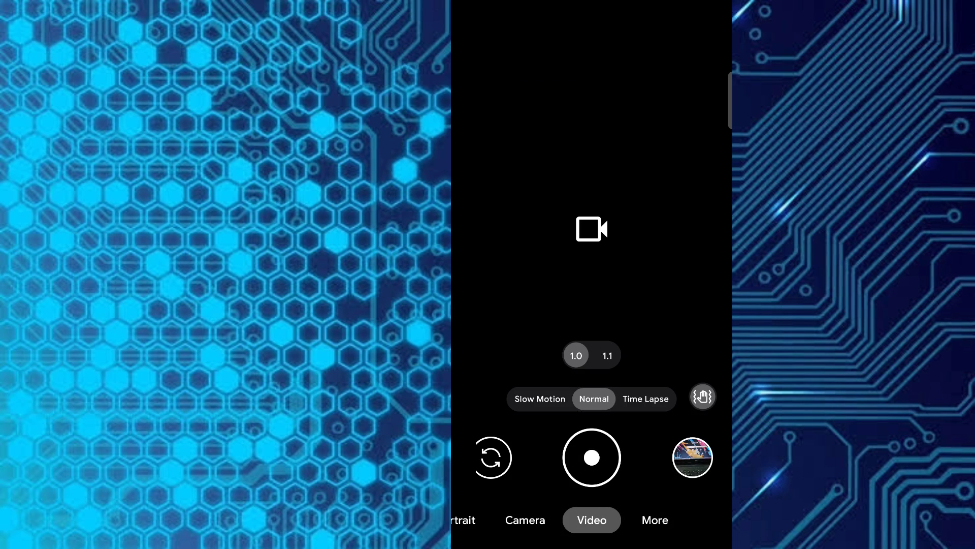
click(654, 520)
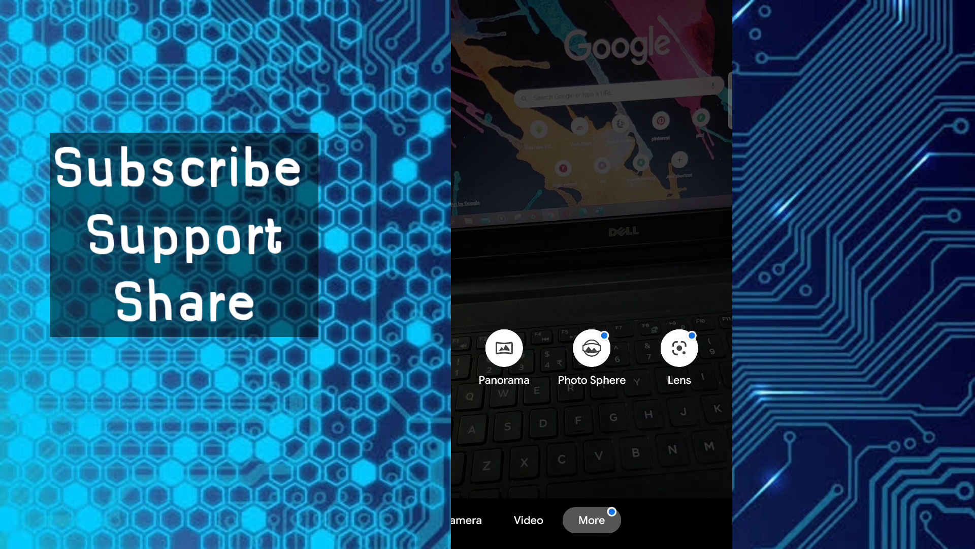